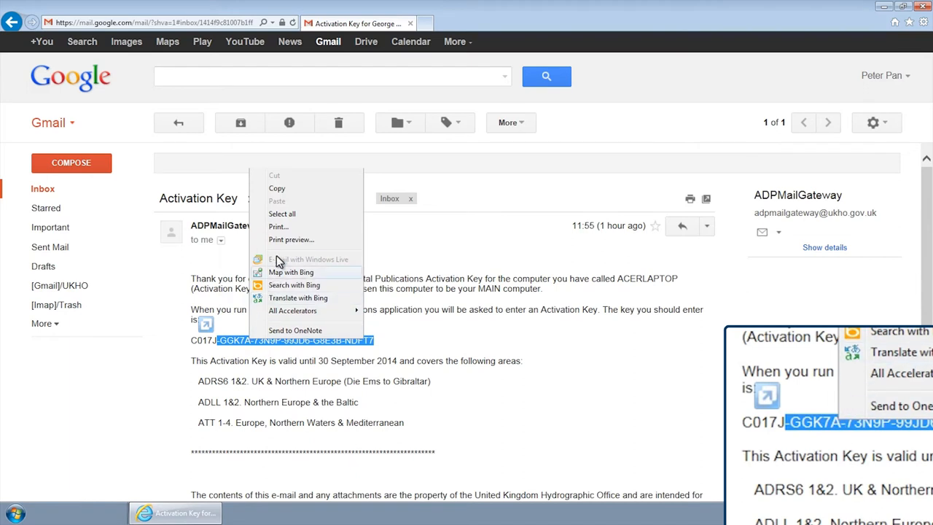
- Copy the activation key text from the ADP email in Gmail
click(277, 188)
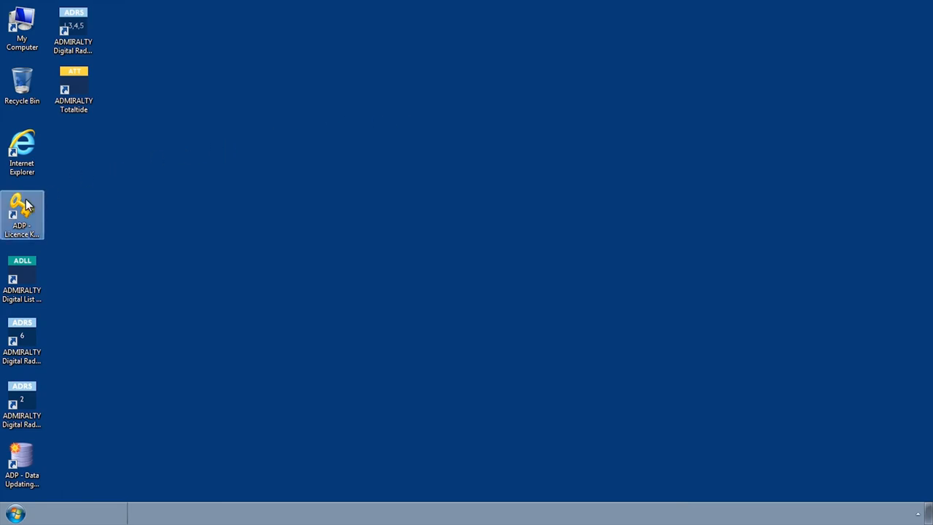
- Launch the Licence Key Wizard and reach the page for adding another activation key
double_click(22, 215)
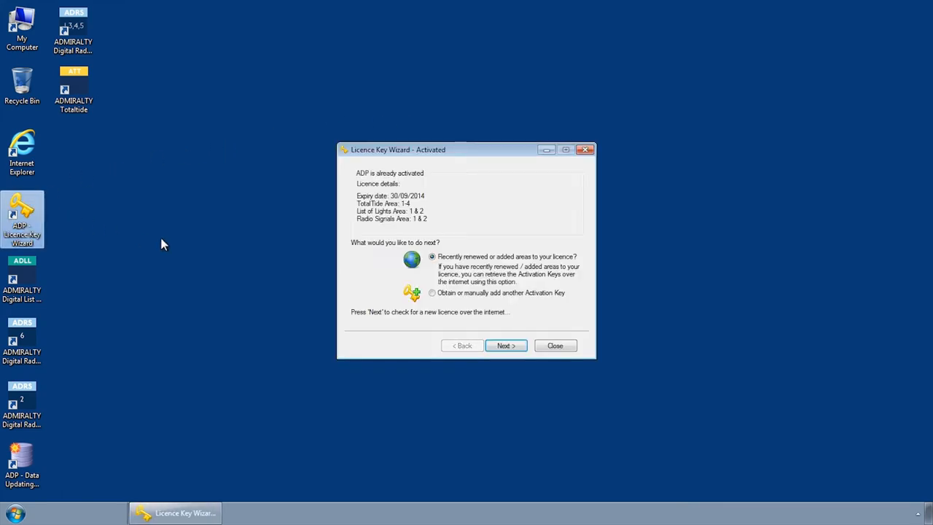
click(431, 292)
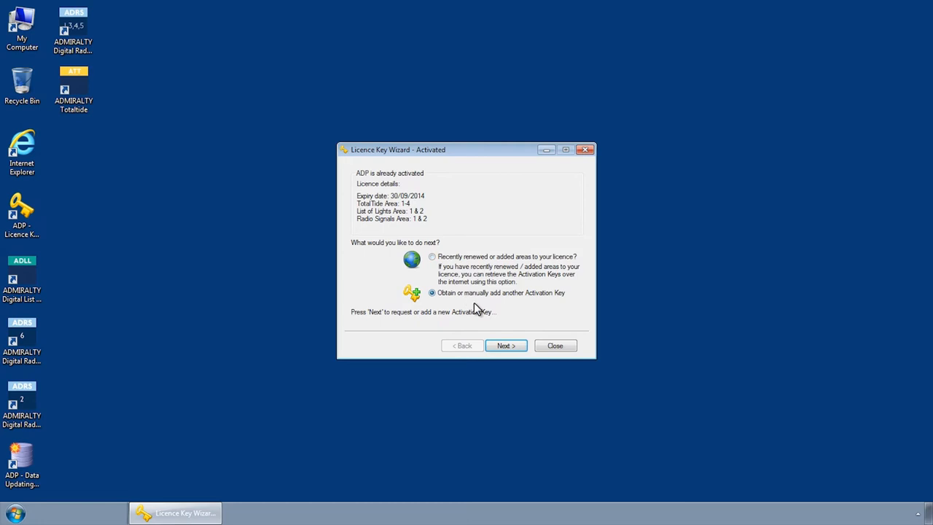
click(505, 345)
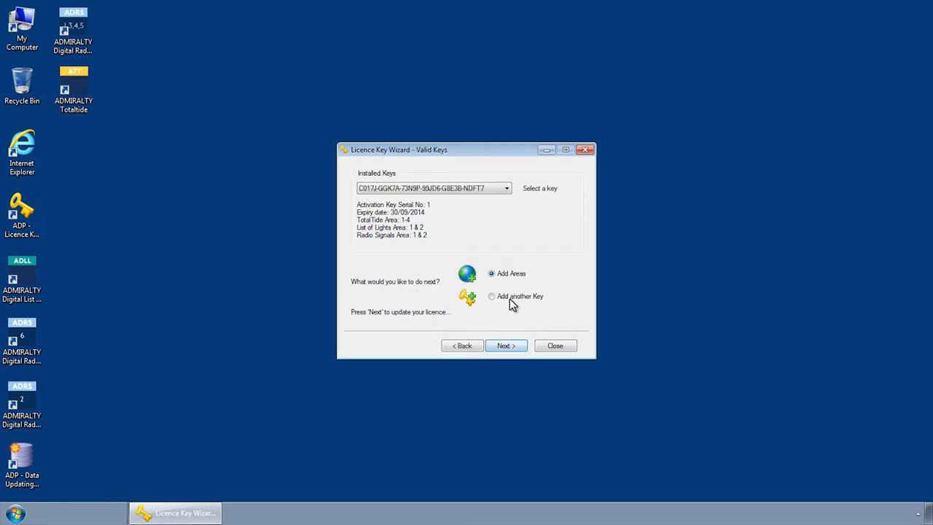
click(506, 344)
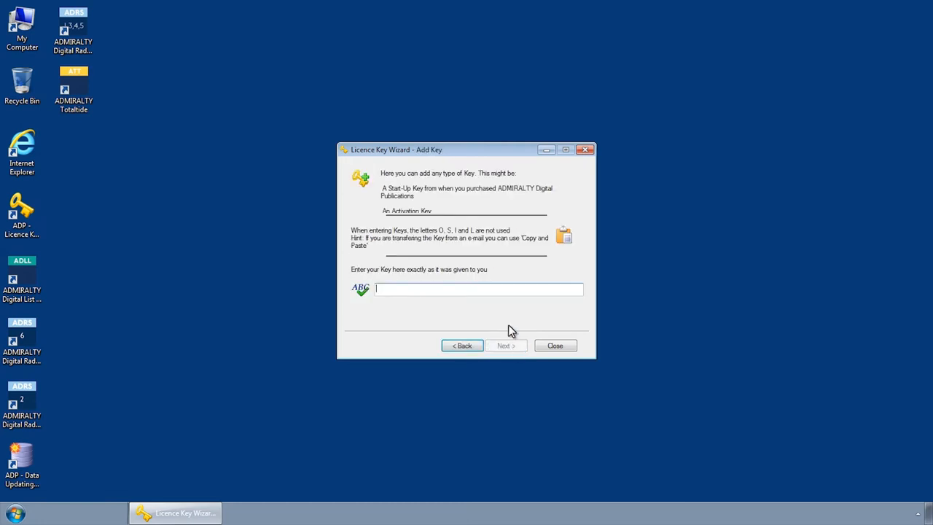
- Paste the copied key, dismiss the invalid-key rejection, and close the wizard
right_click(477, 289)
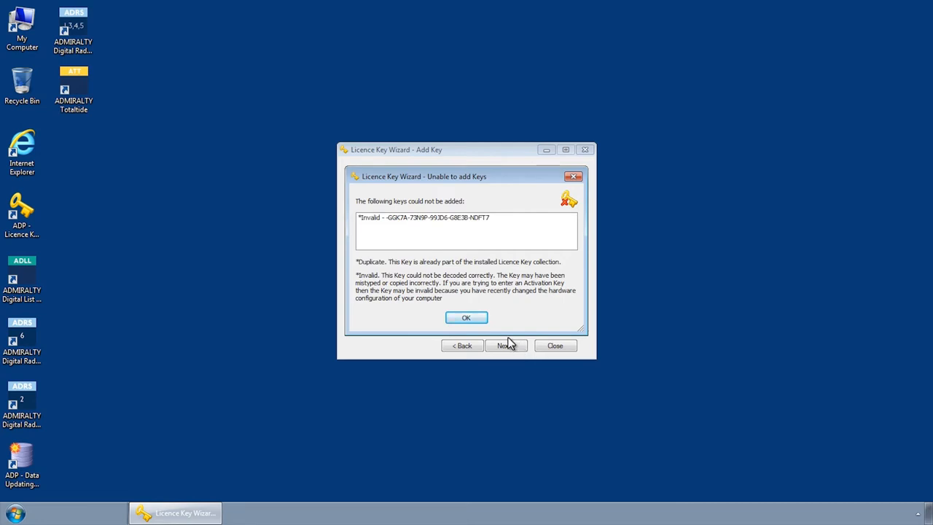
click(466, 317)
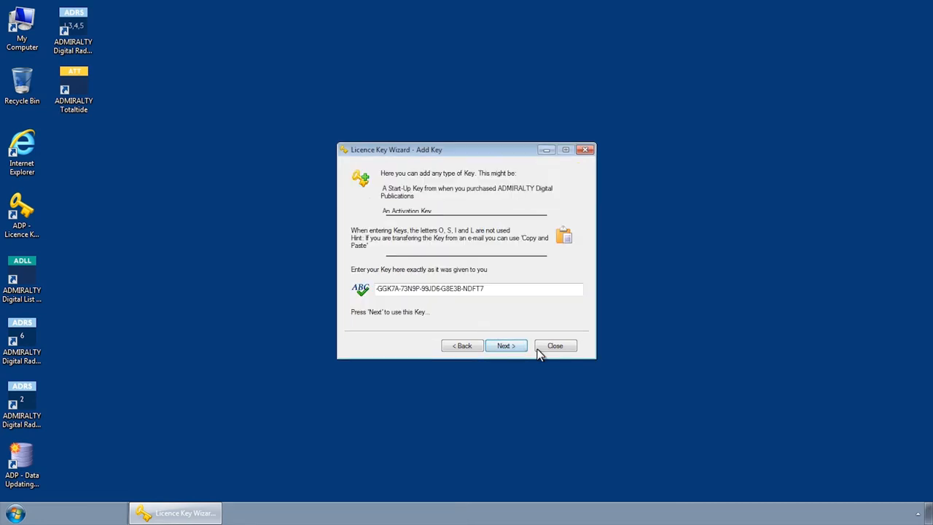
click(554, 346)
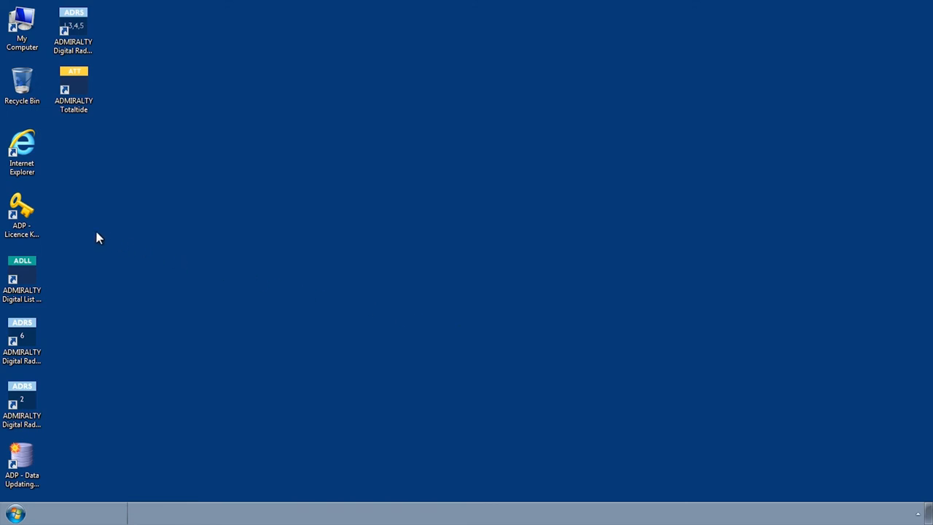
- Relaunch the Licence Key Wizard with 'Obtain or manually add another Activation Key' selected
click(22, 215)
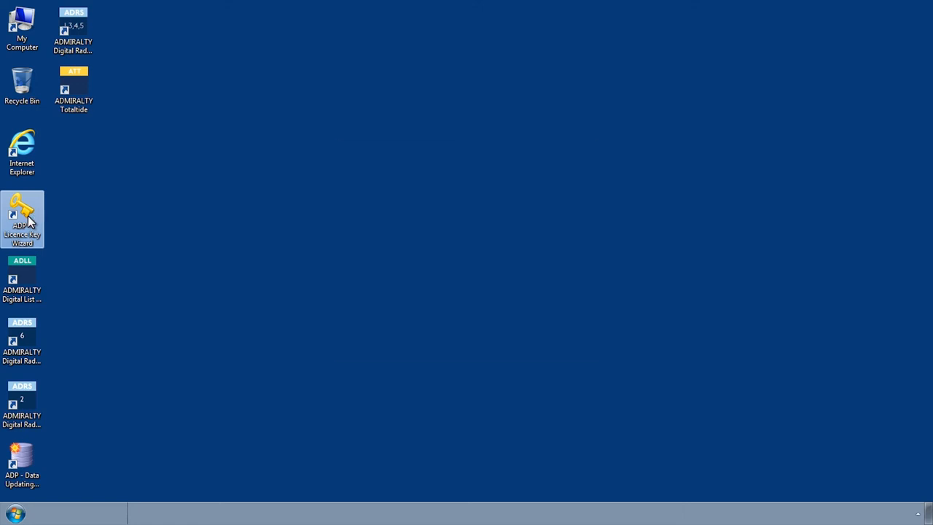
double_click(21, 218)
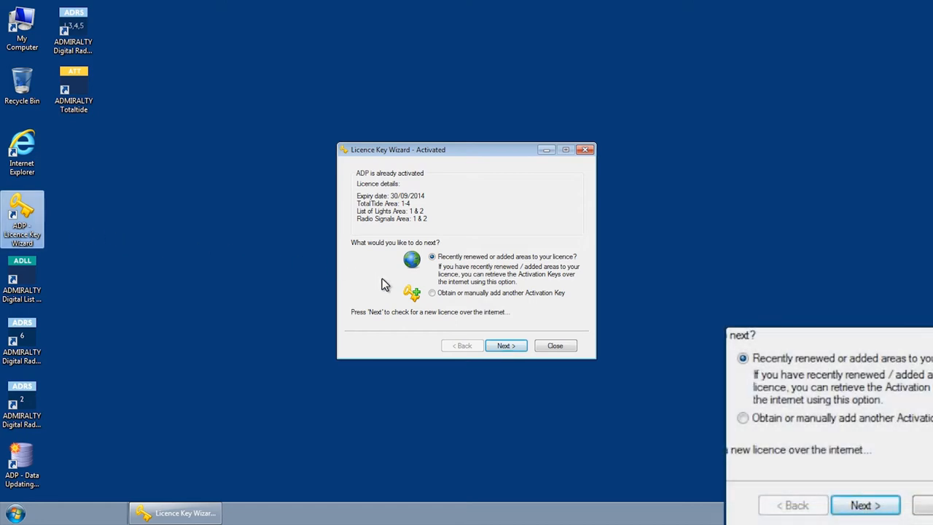
click(431, 292)
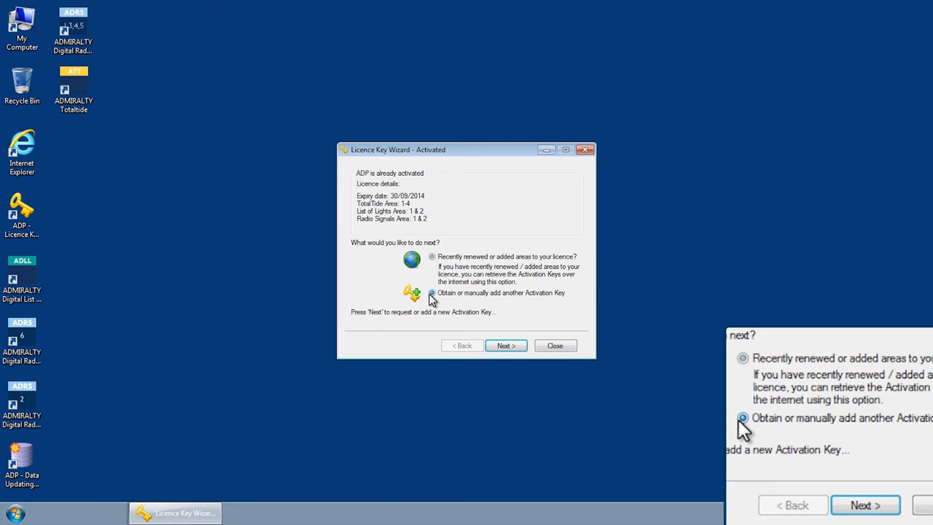
click(431, 292)
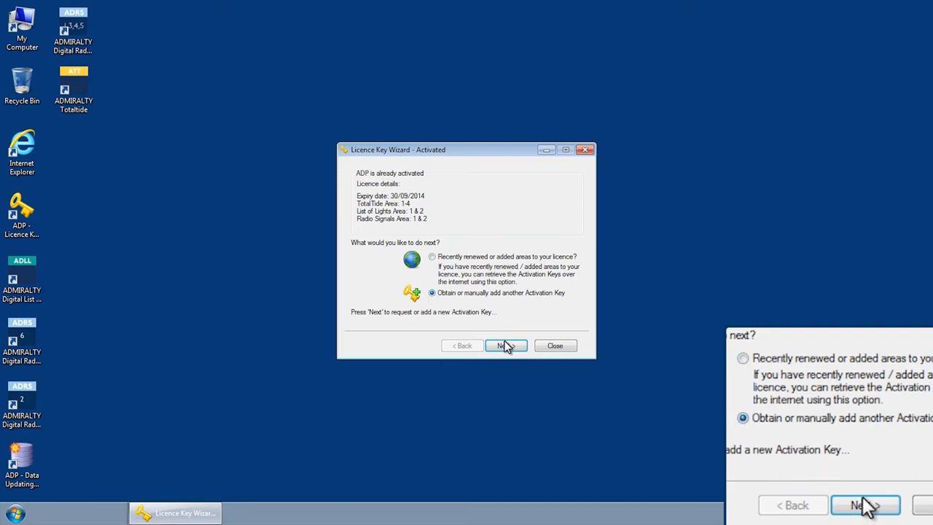
- Advance to the Installed Keys page and open the installed keys list to delete C017J
click(506, 345)
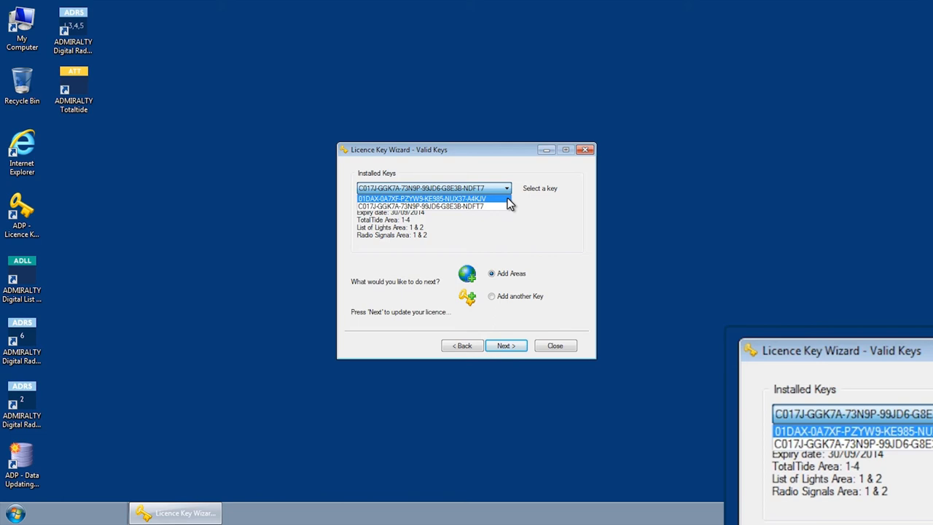
click(422, 187)
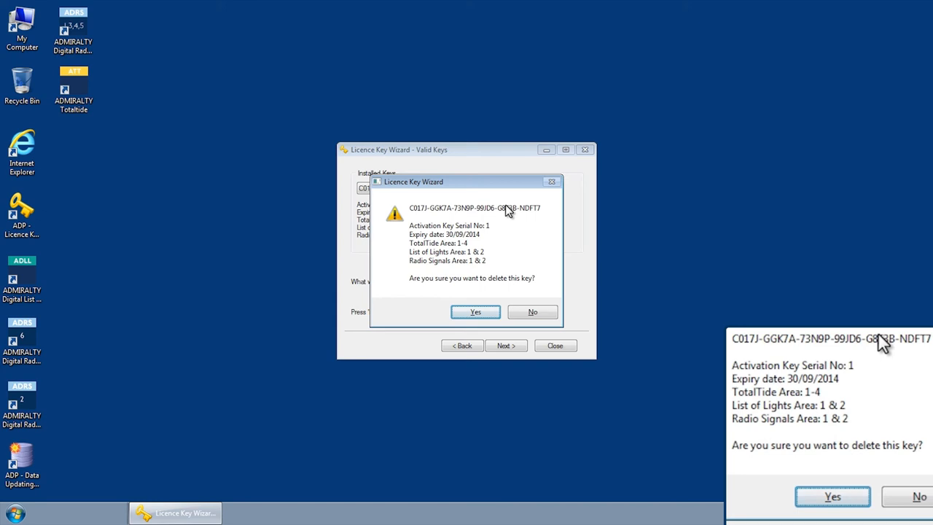
- Confirm deleting the C017J key, check only the Start-Up Key remains, and close the wizard
click(475, 311)
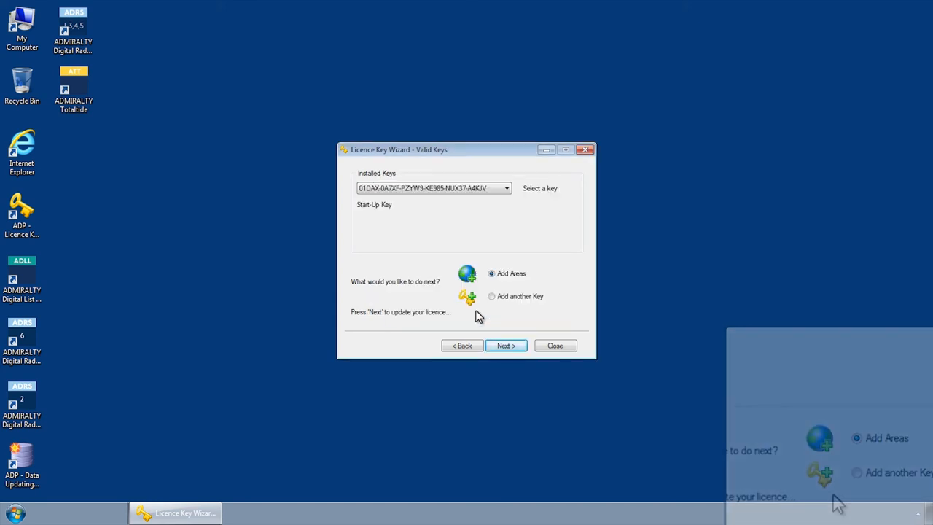
click(506, 188)
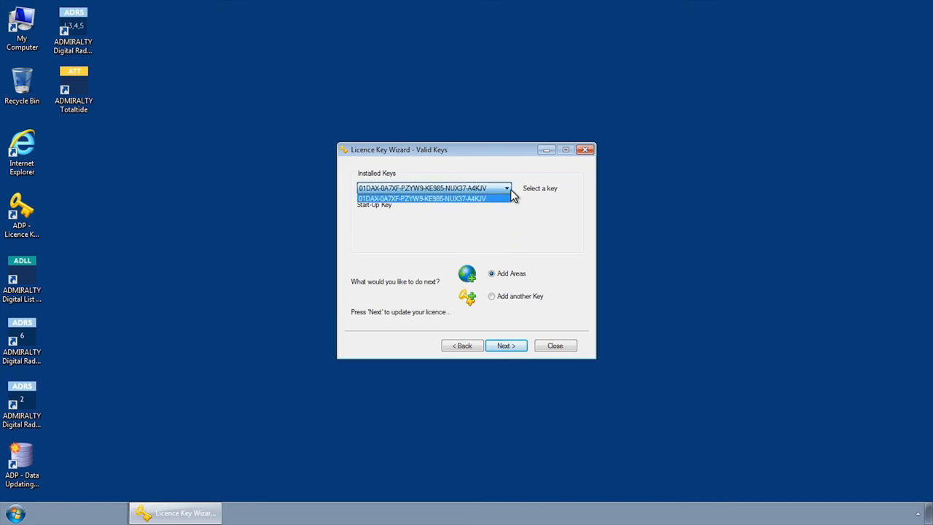
mouse_move(514, 227)
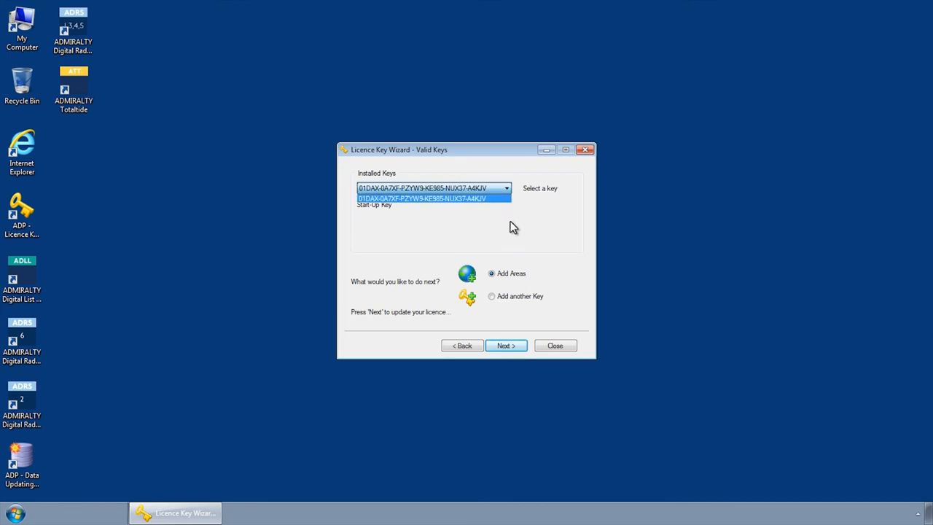
click(421, 197)
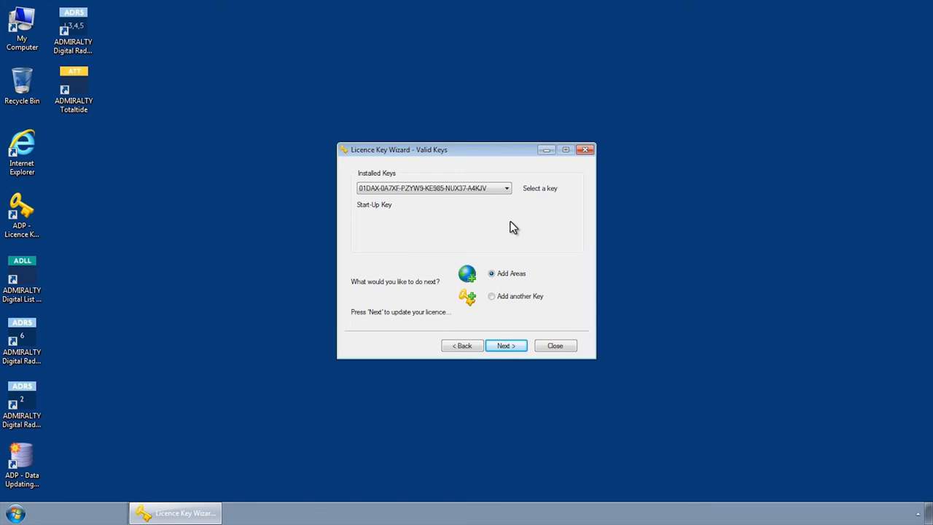
click(555, 345)
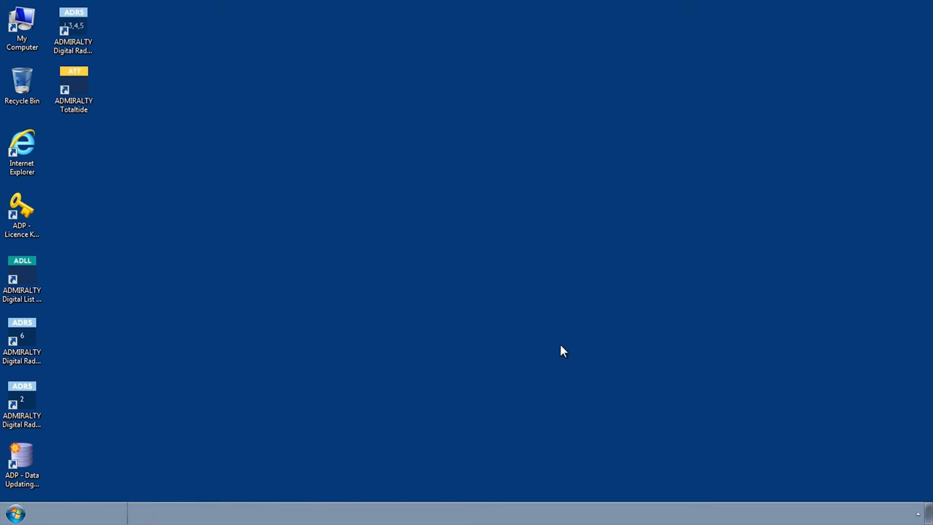